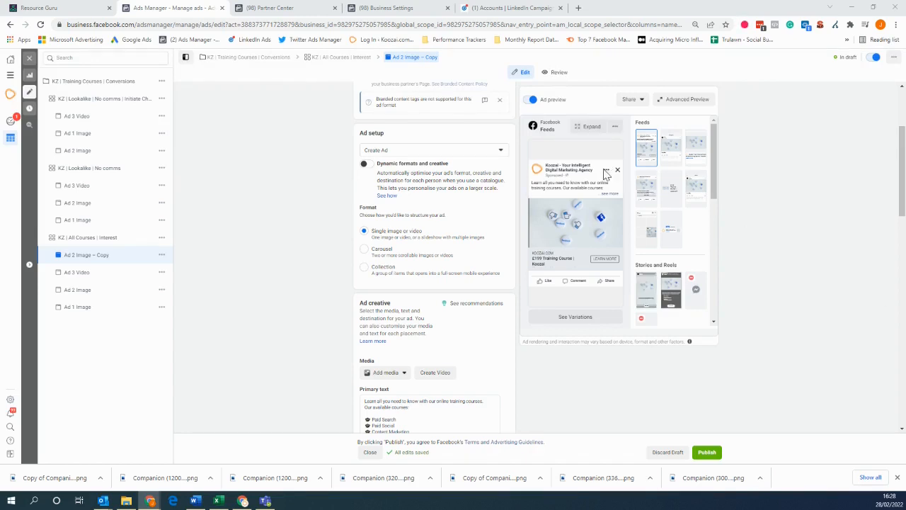
Step: Start Create Video for the ad and select a training-course image from Account images
scroll(up, 3)
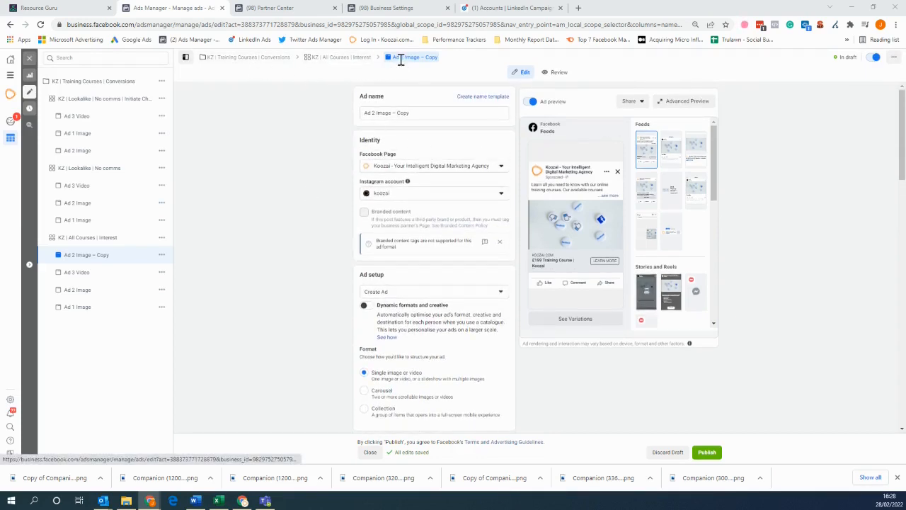
scroll(down, 3)
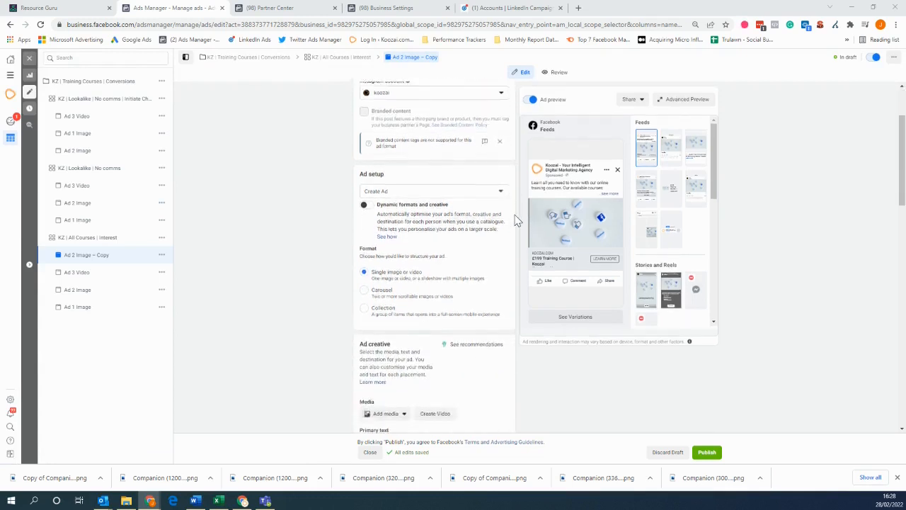
scroll(down, 3)
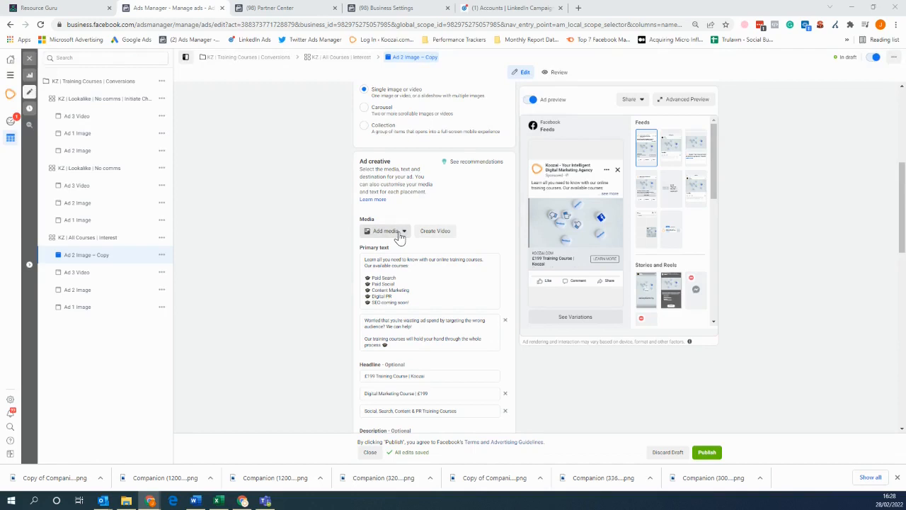
mouse_move(424, 244)
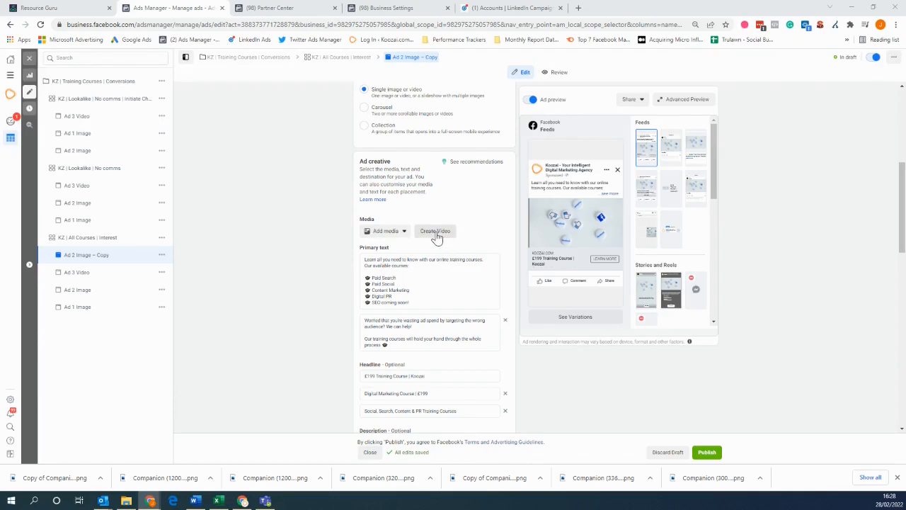
click(436, 231)
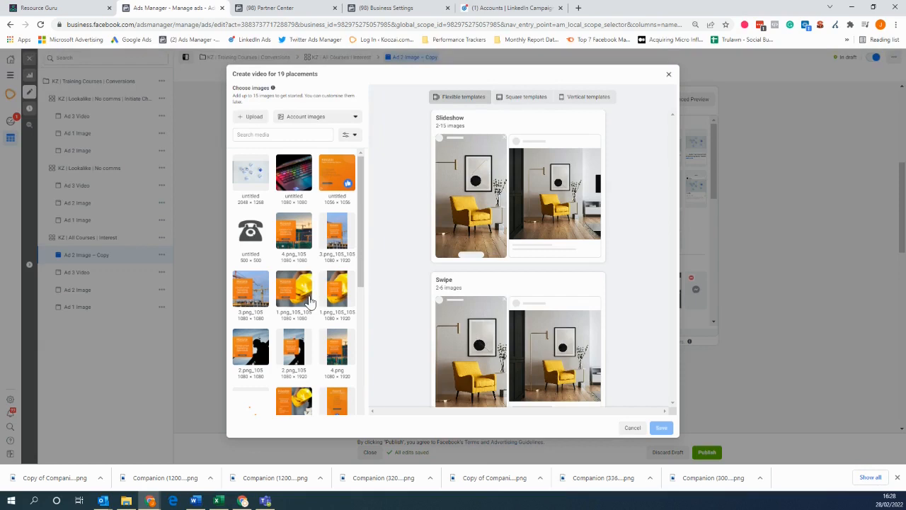
mouse_move(298, 272)
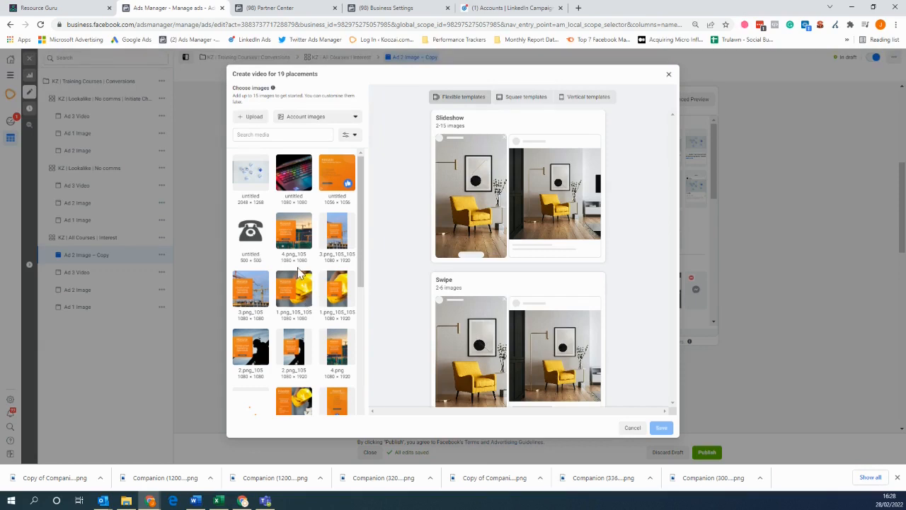
scroll(down, 3)
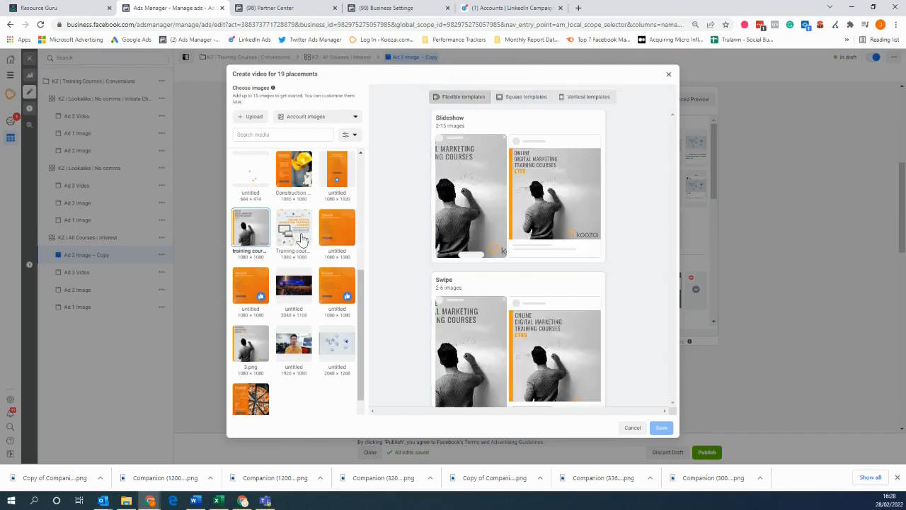
click(293, 228)
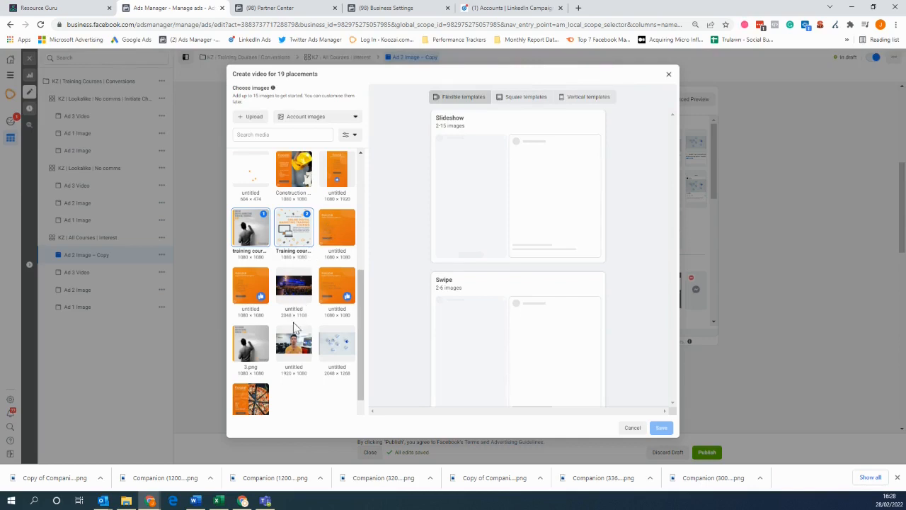
Step: Choose the Swipe template from the video template list for editing
scroll(down, 3)
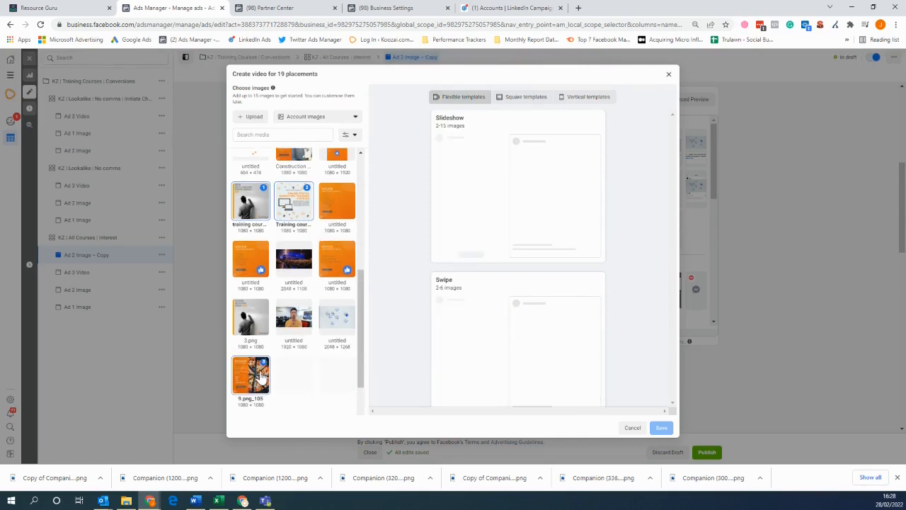
scroll(down, 3)
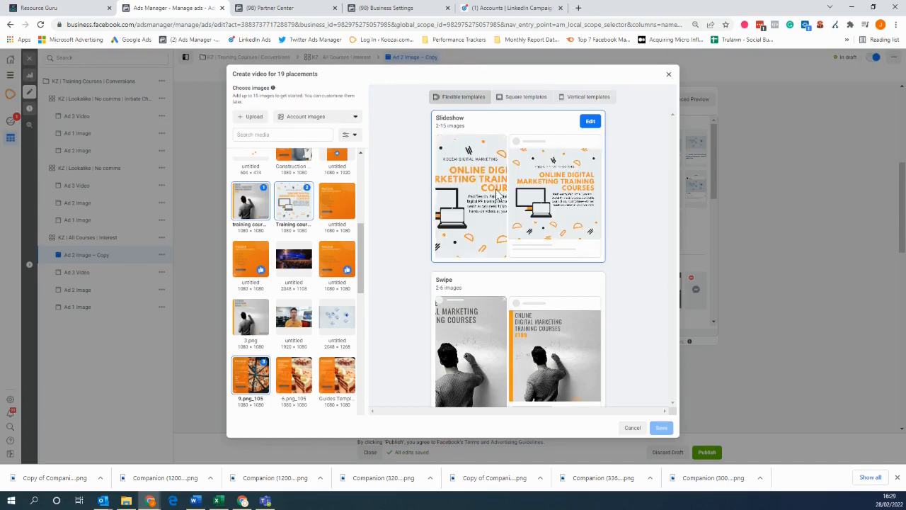
scroll(down, 3)
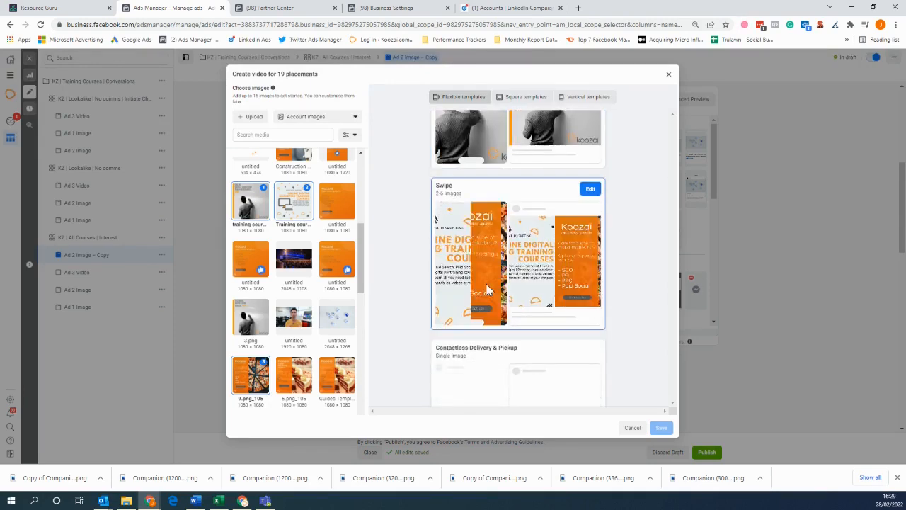
scroll(down, 3)
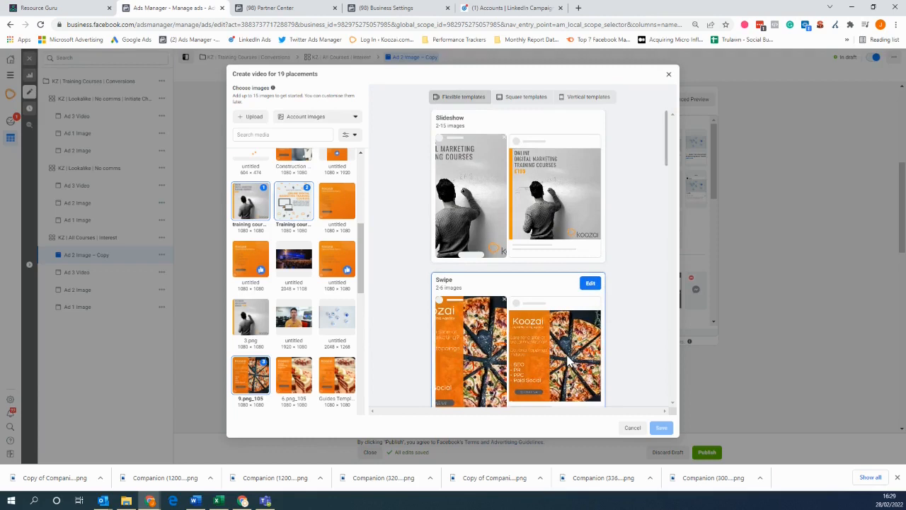
scroll(down, 3)
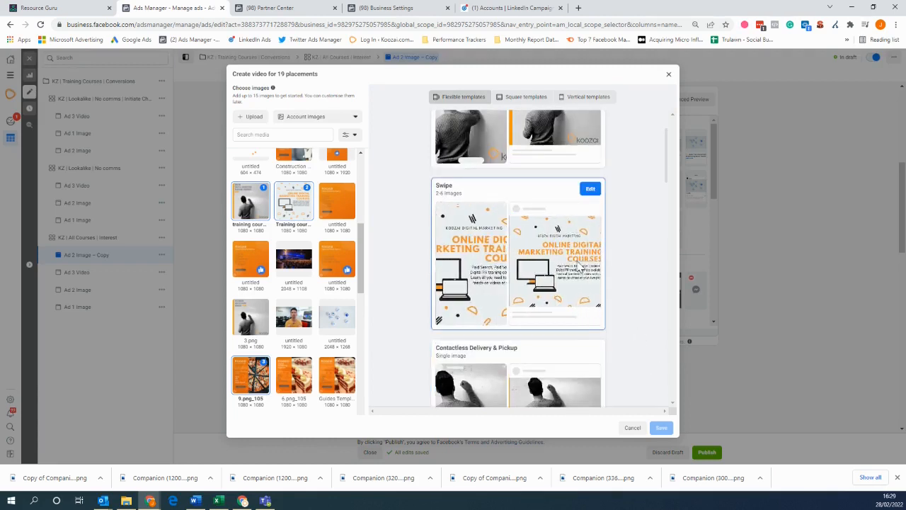
click(589, 188)
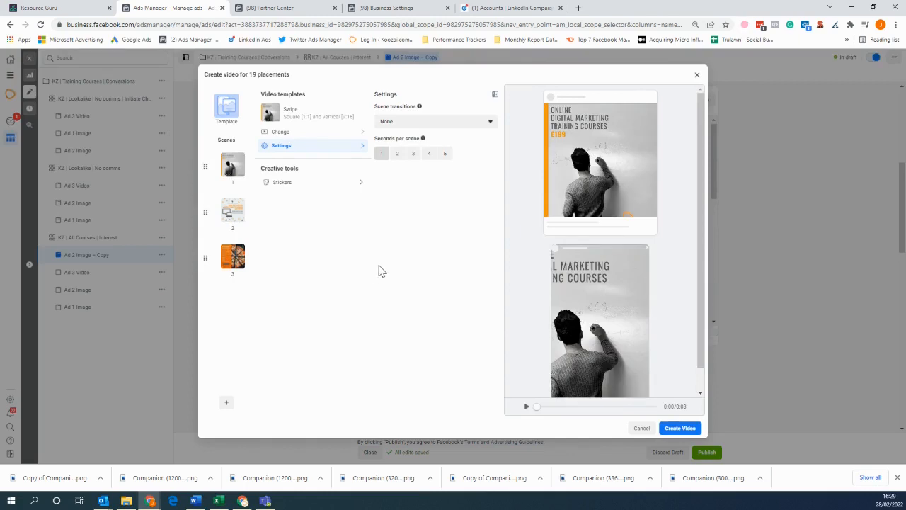
mouse_move(271, 222)
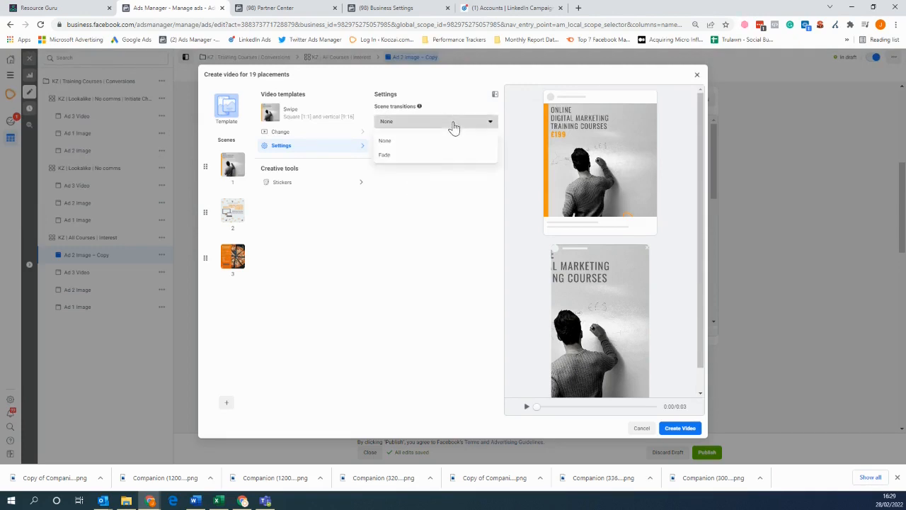
Step: Set scene transitions to Fade and bring up the Stickers creative tool
click(383, 154)
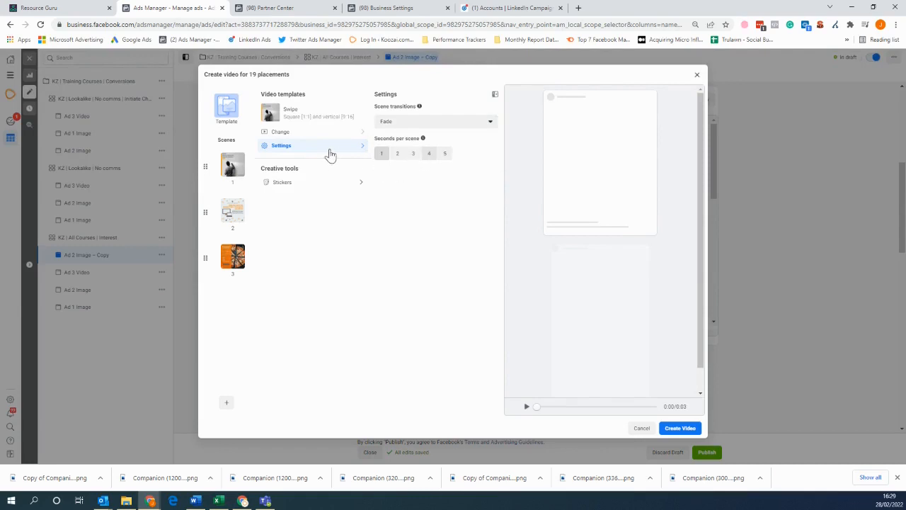
click(282, 181)
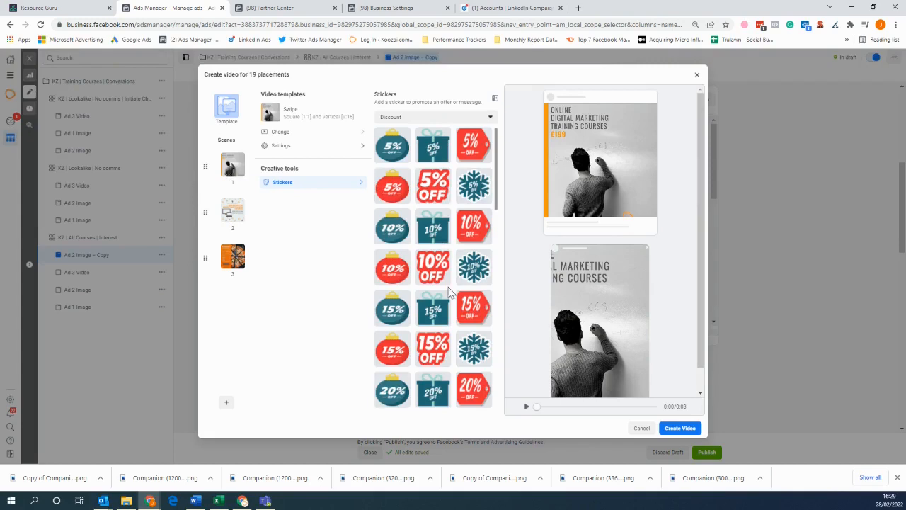
Step: Switch the sticker category from Discount to Promotions
scroll(down, 3)
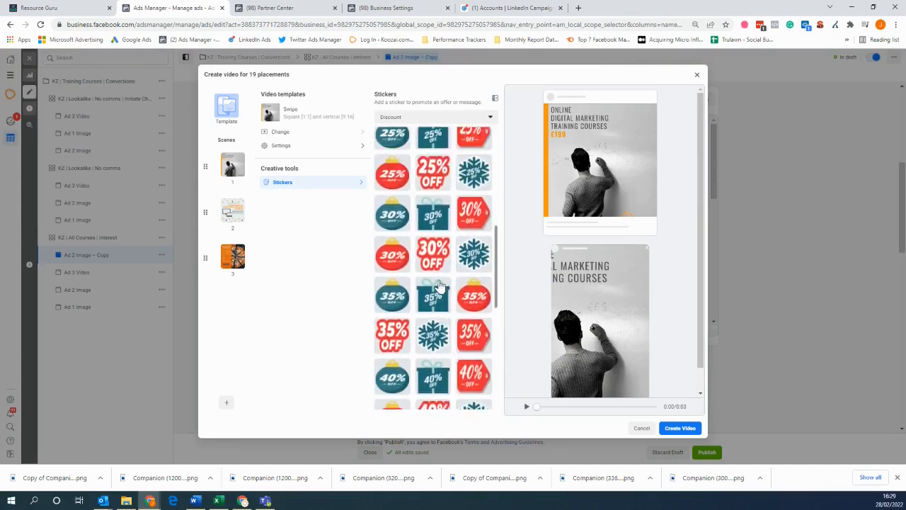
click(490, 116)
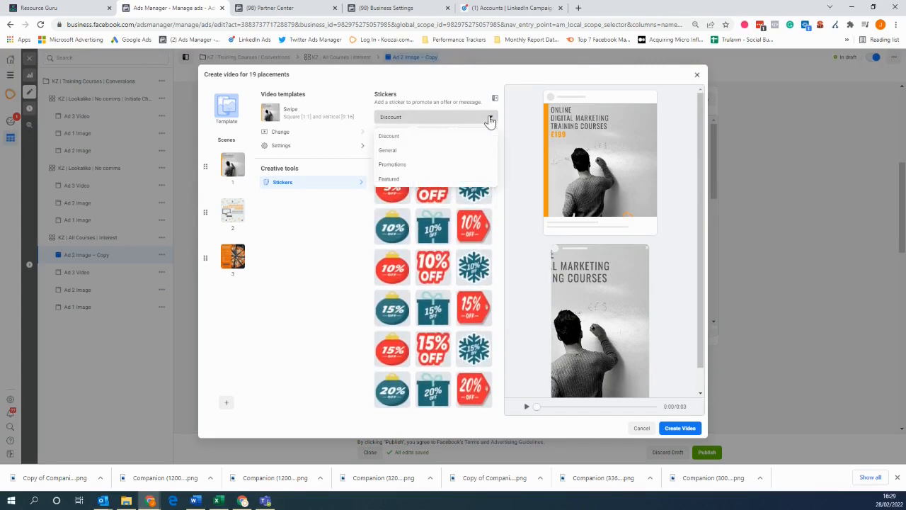
mouse_move(453, 162)
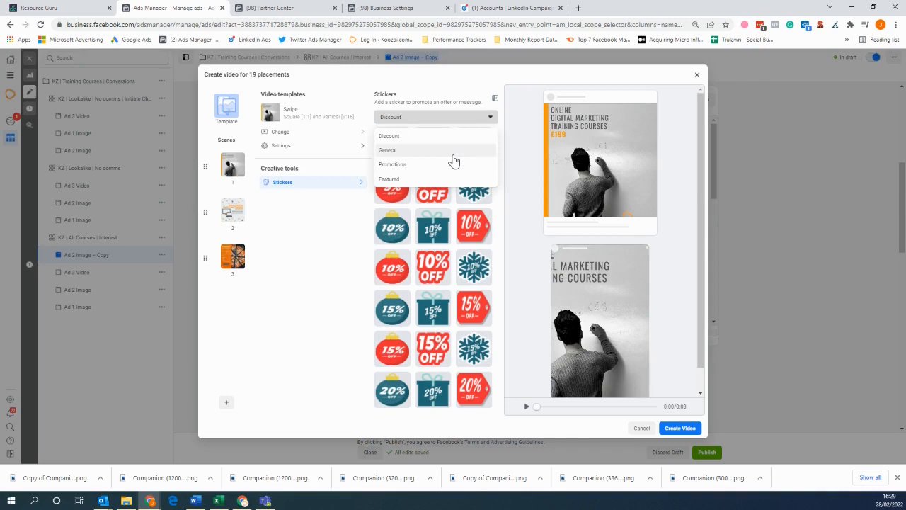
click(392, 165)
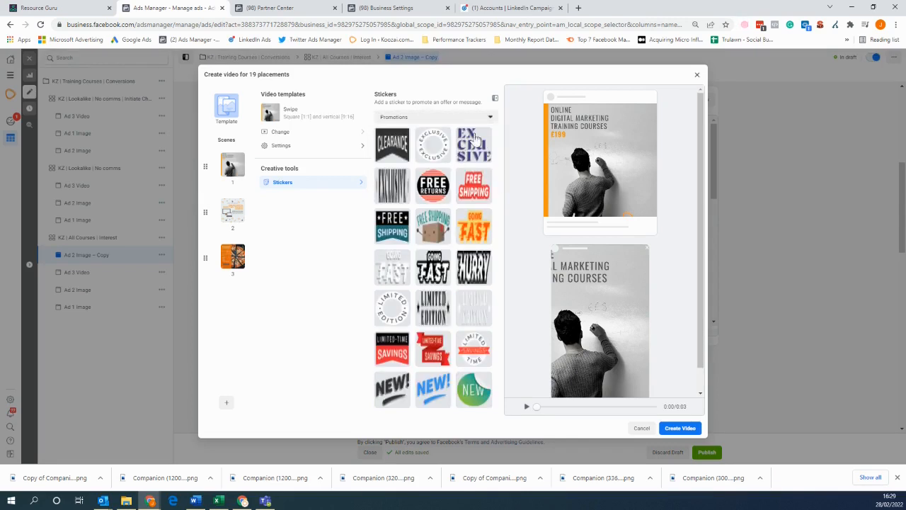
mouse_move(495, 317)
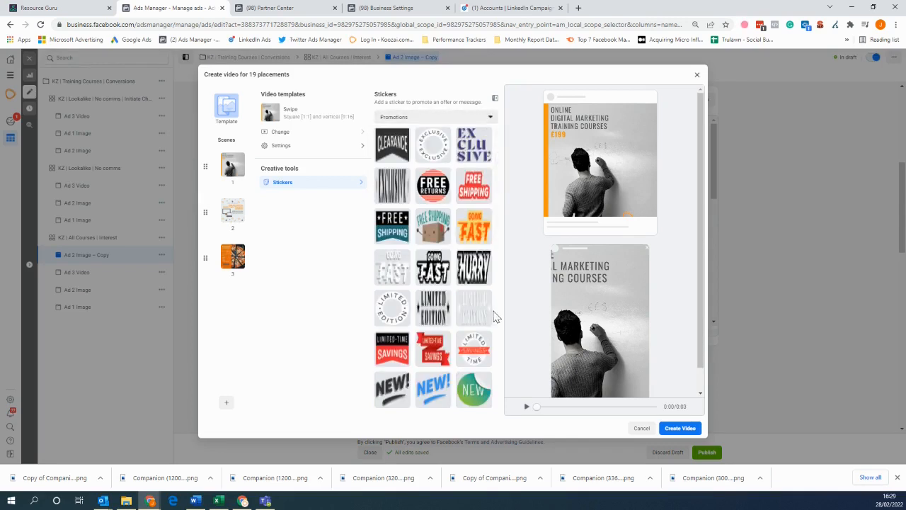
Step: Add the SALE sticker from the Promotions set to the video
scroll(down, 3)
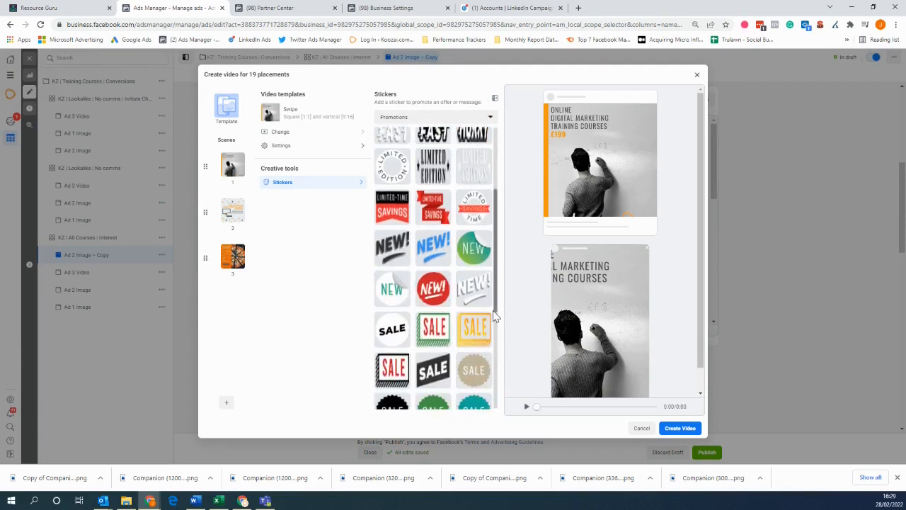
mouse_move(473, 303)
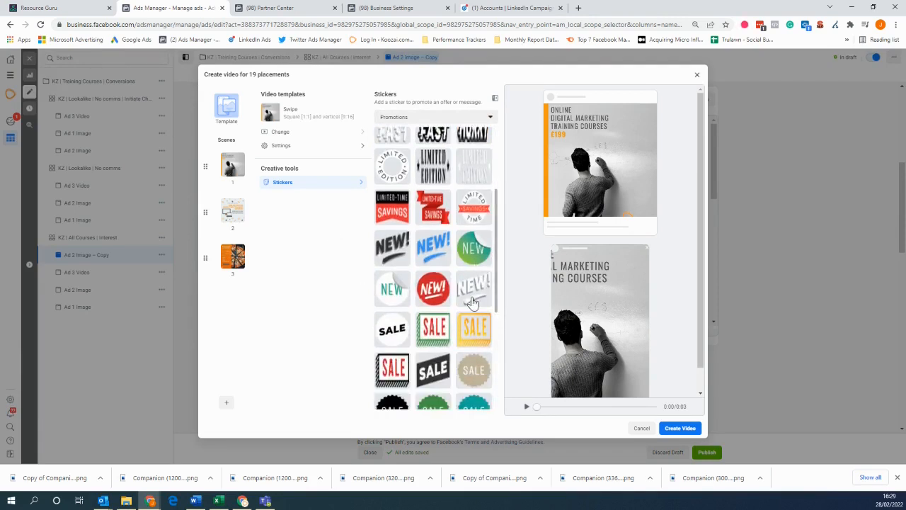
scroll(up, 3)
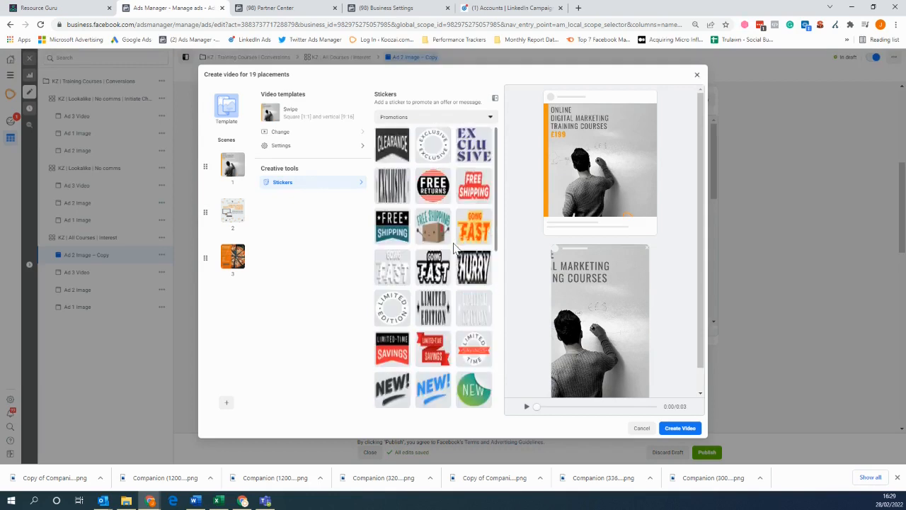
scroll(down, 3)
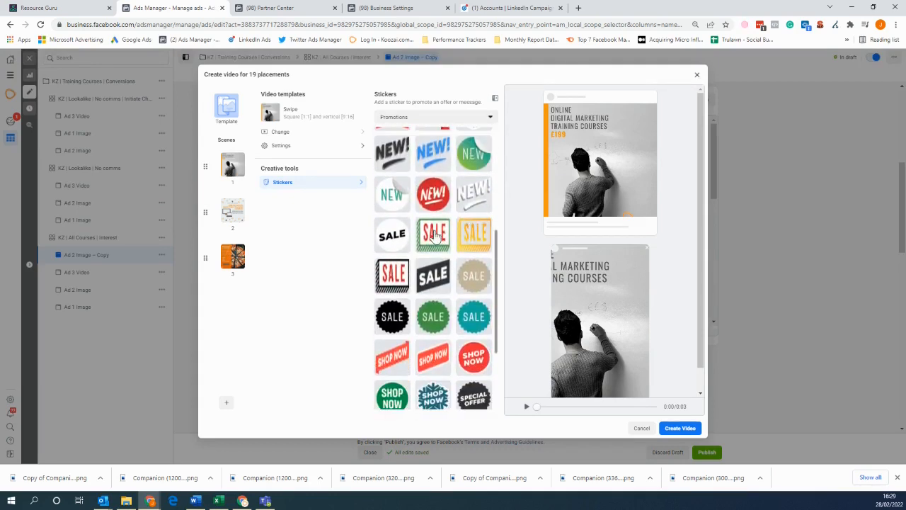
click(433, 235)
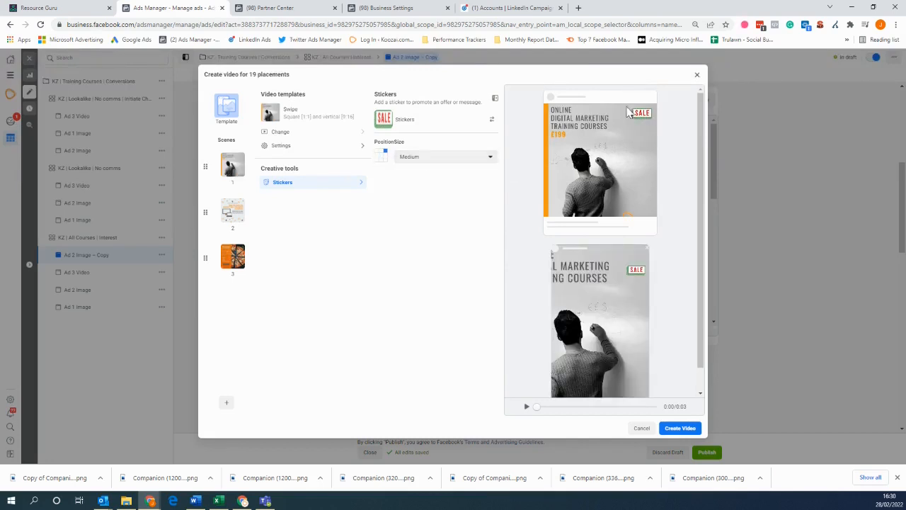
mouse_move(651, 125)
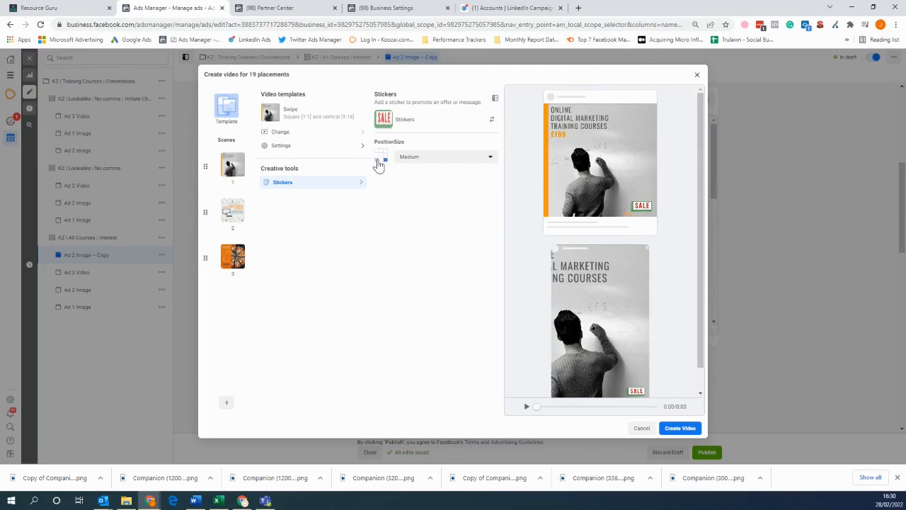
mouse_move(402, 193)
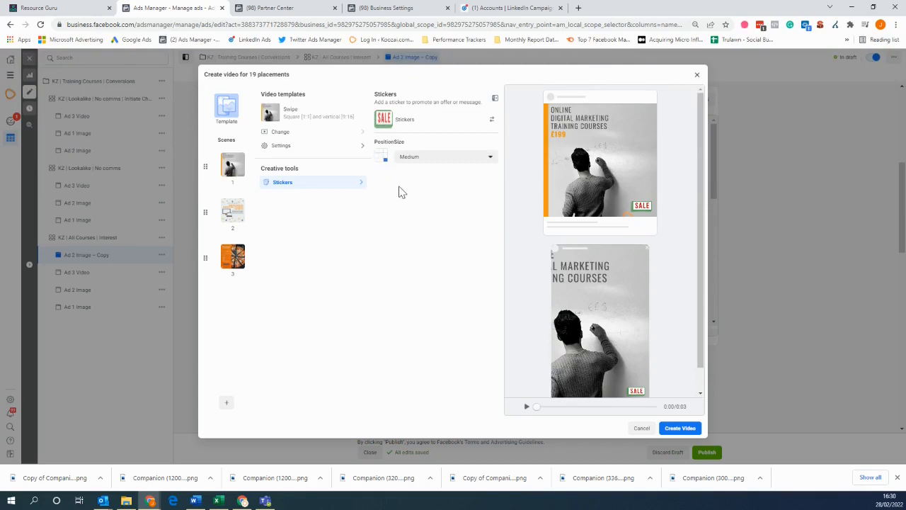
Step: Set the SALE sticker size to Large and play the video preview
click(444, 155)
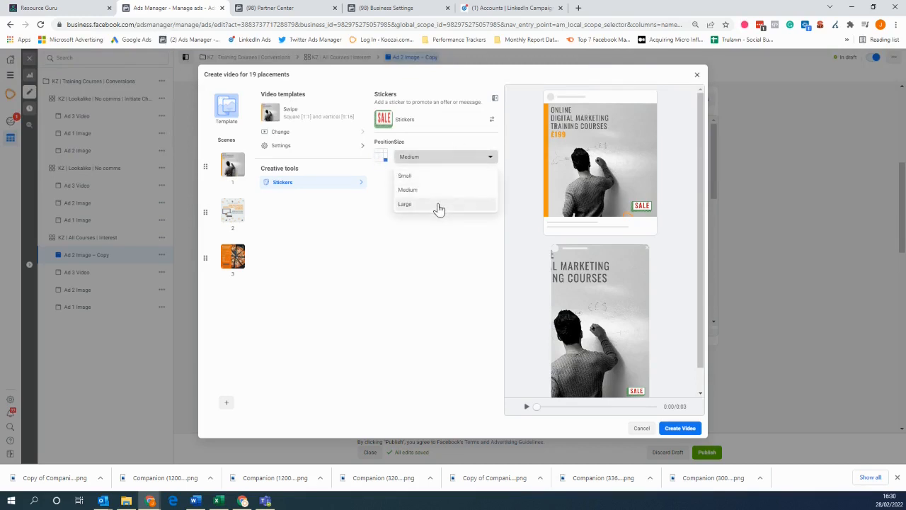
click(405, 203)
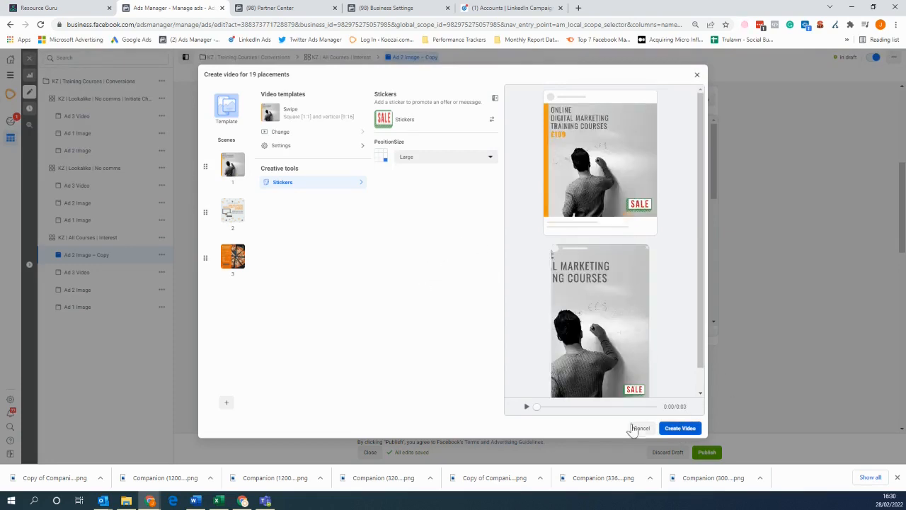
click(526, 405)
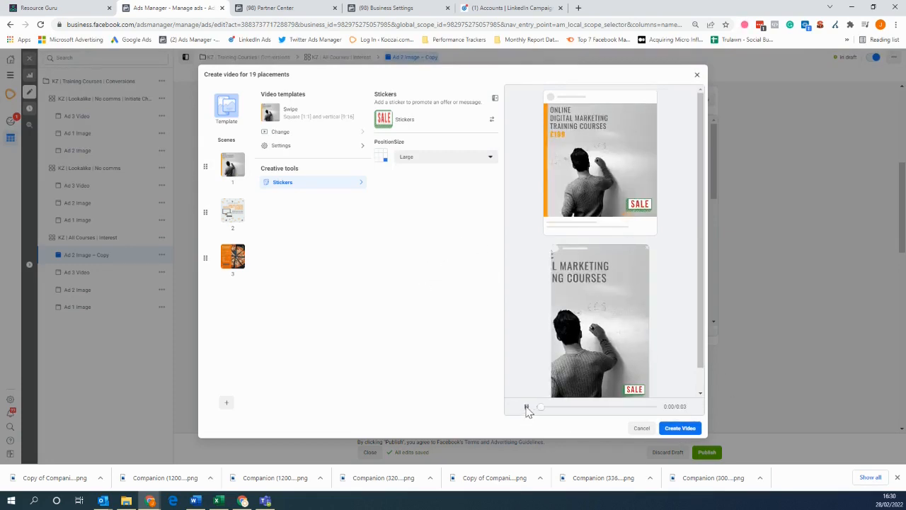
Step: Create the Swipe video so it uploads into the ad's media
click(526, 405)
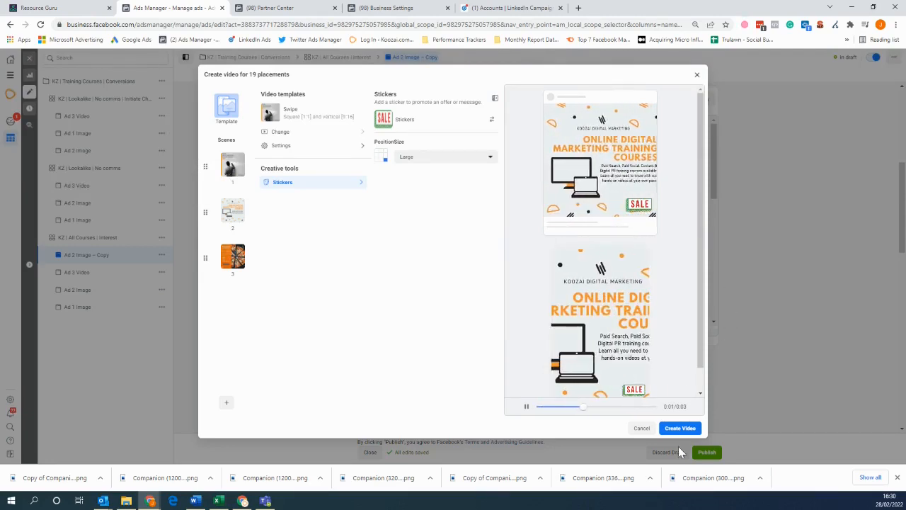
click(641, 427)
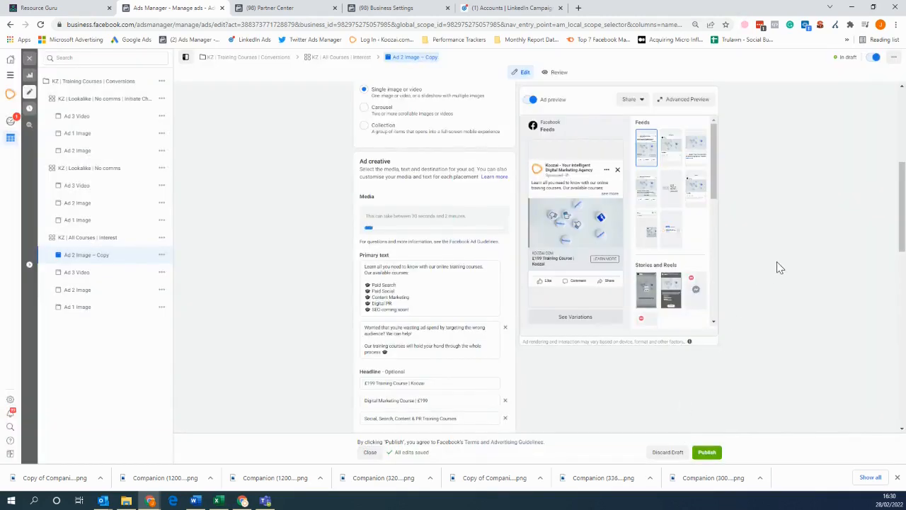